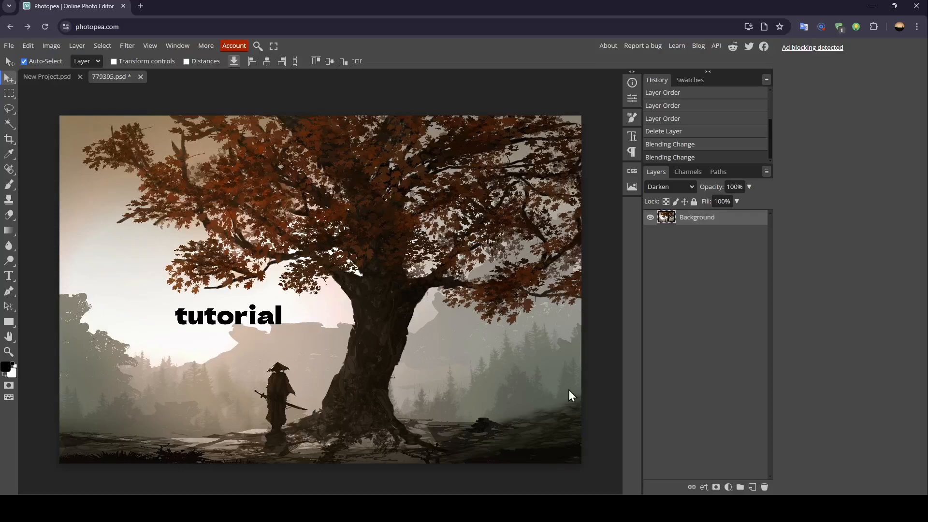
pyautogui.moveTo(515, 471)
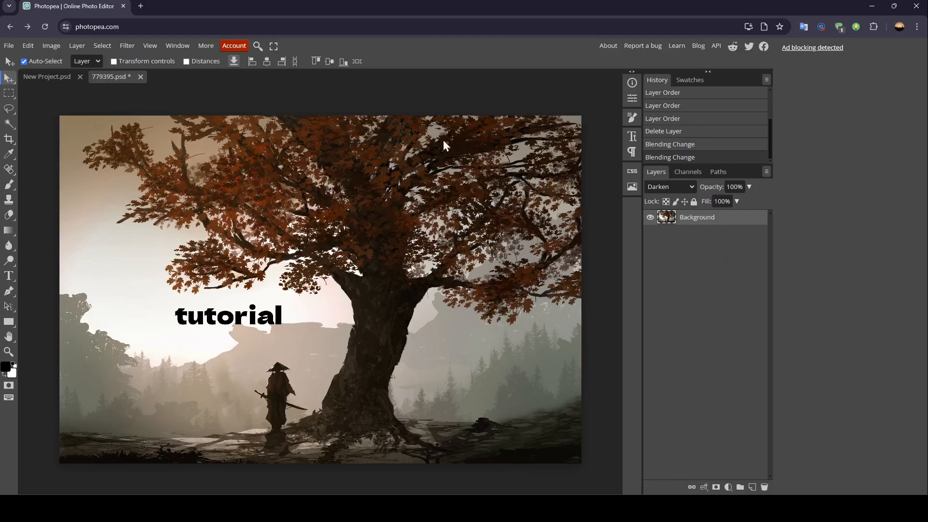
pyautogui.moveTo(542, 282)
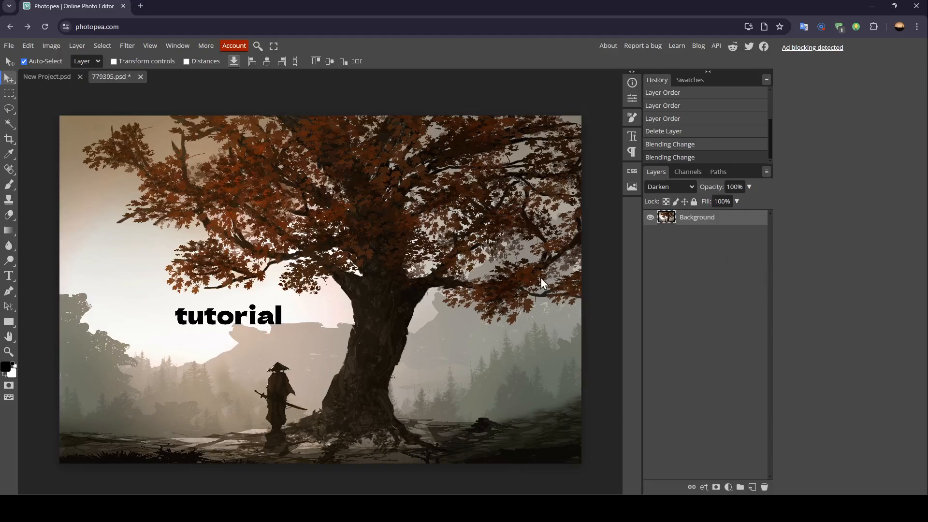
pyautogui.moveTo(450, 337)
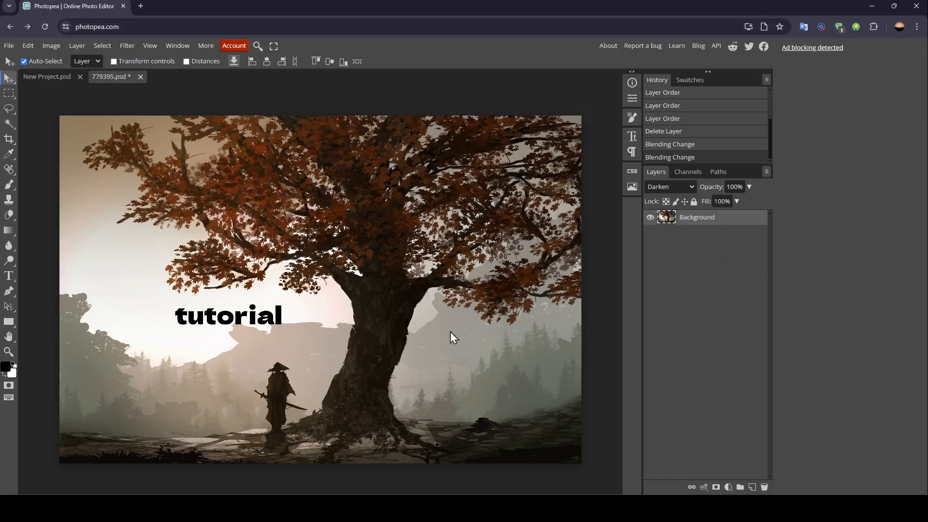
pyautogui.moveTo(279, 216)
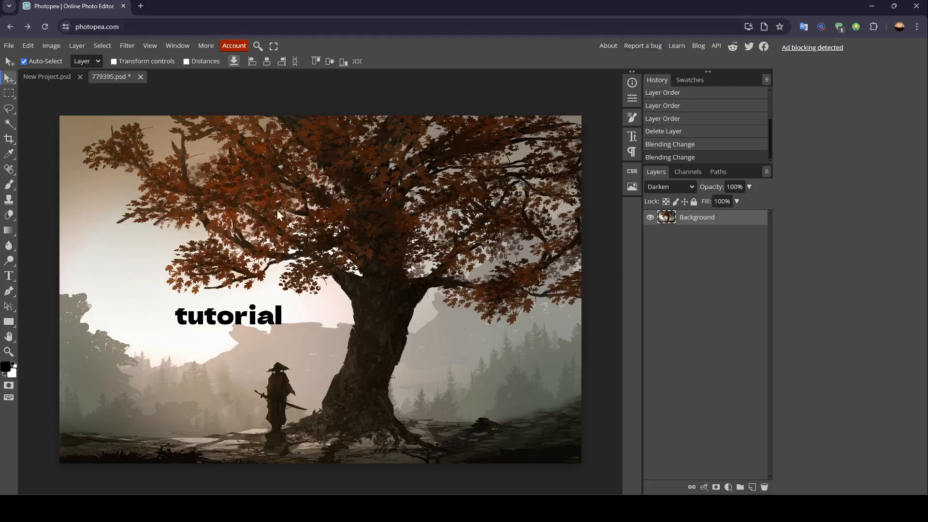
pyautogui.moveTo(387, 183)
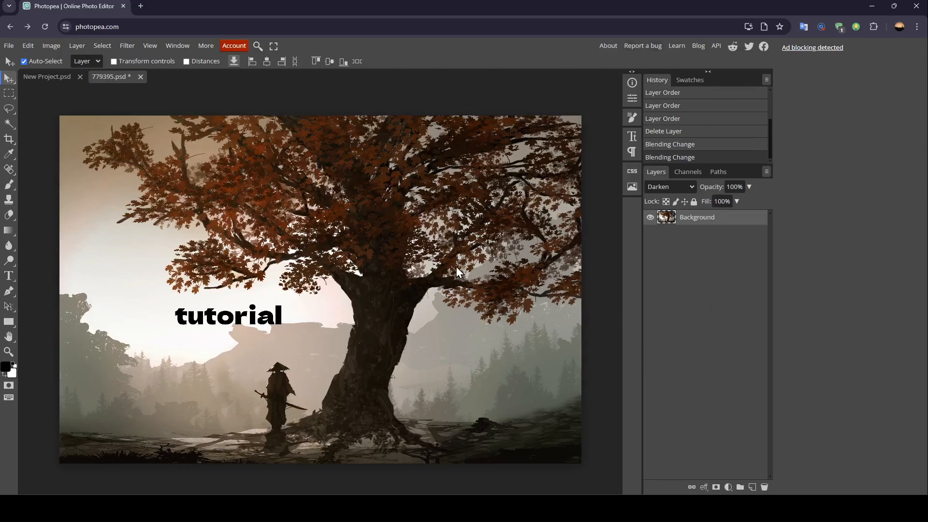
pyautogui.moveTo(456, 324)
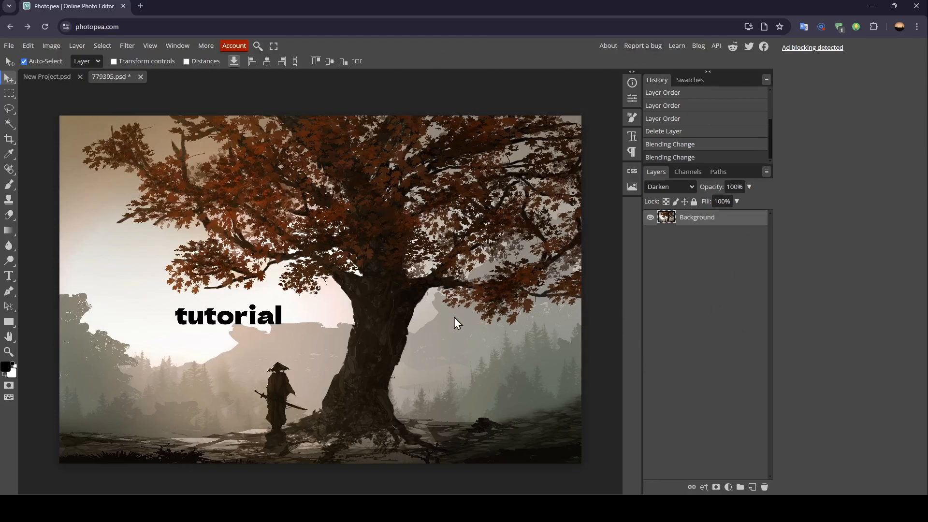
pyautogui.moveTo(3, 170)
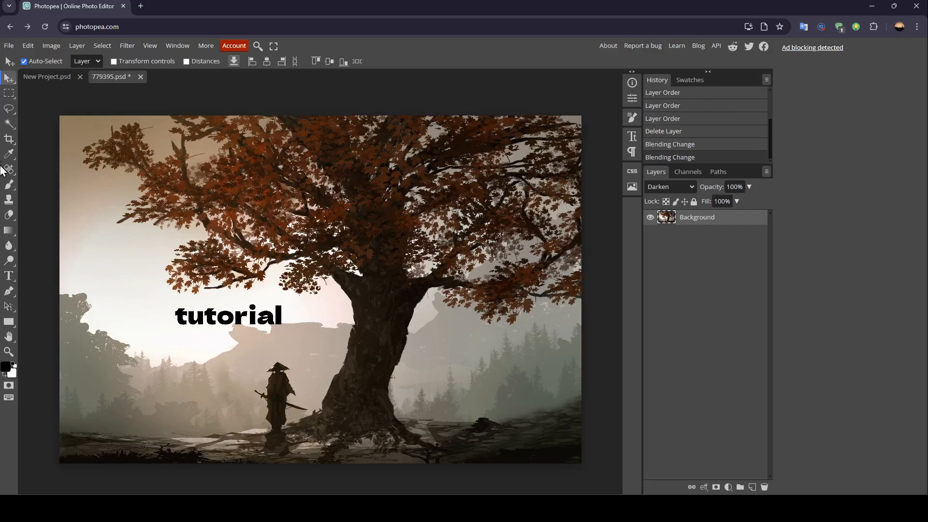
pyautogui.moveTo(5, 220)
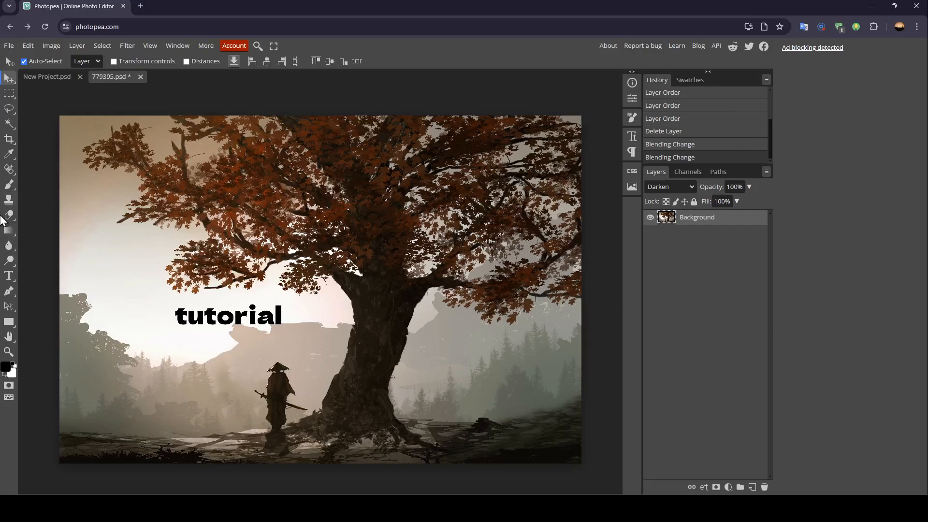
pyautogui.moveTo(3, 311)
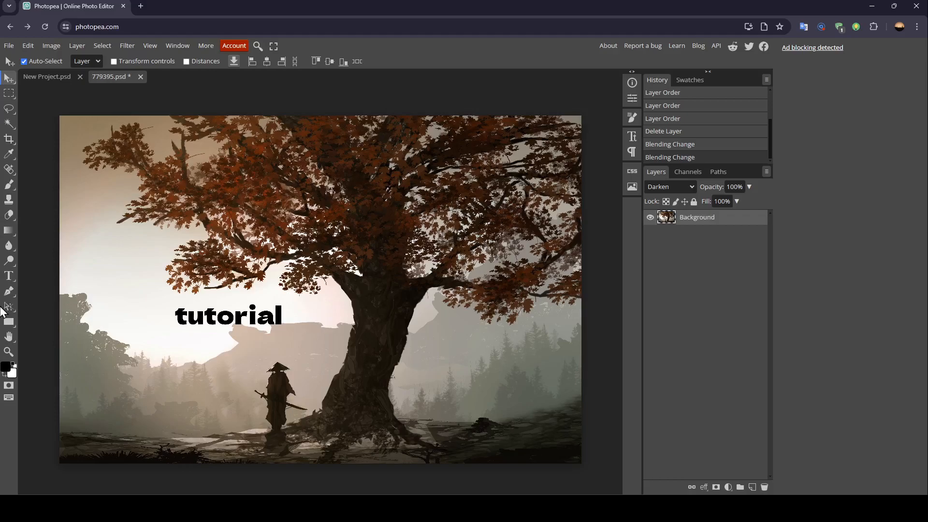
pyautogui.moveTo(9, 339)
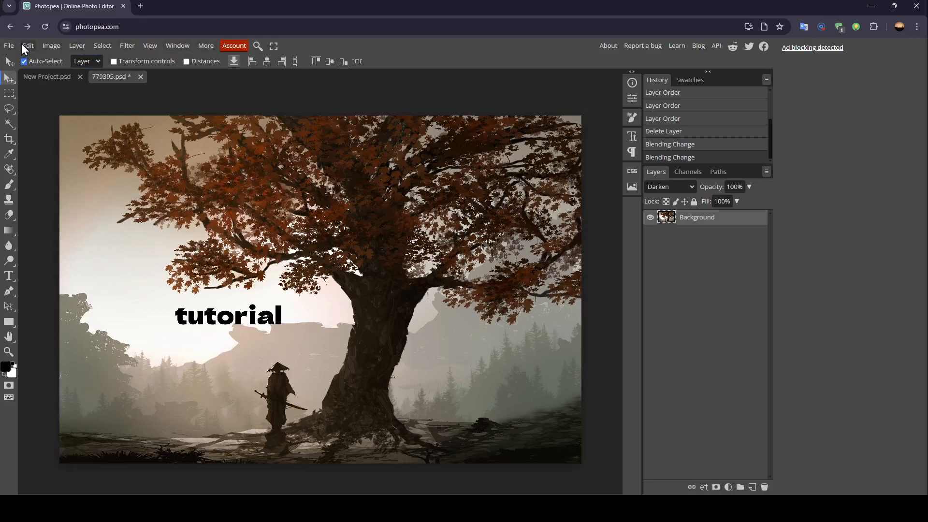
pyautogui.moveTo(107, 45)
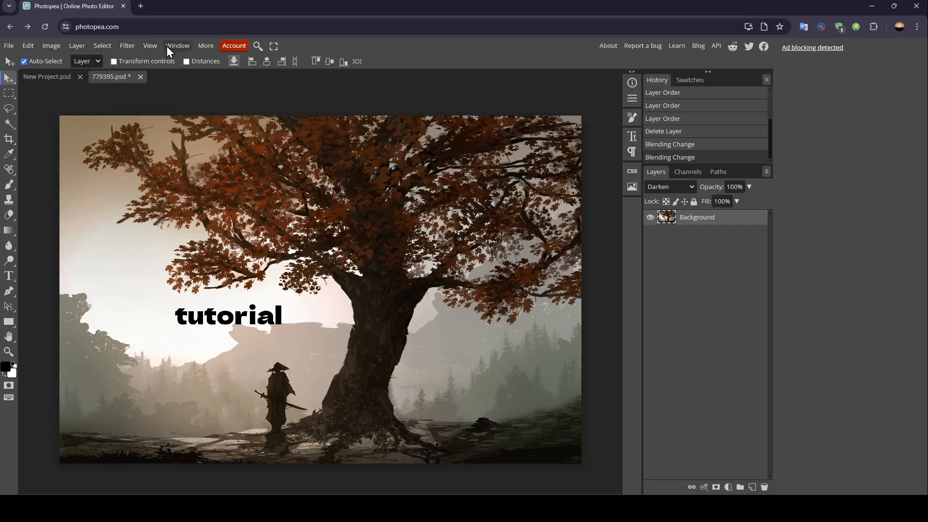
# Apply Image > Adjustments > Desaturate to remove all colour from the samurai photo
pyautogui.click(8, 45)
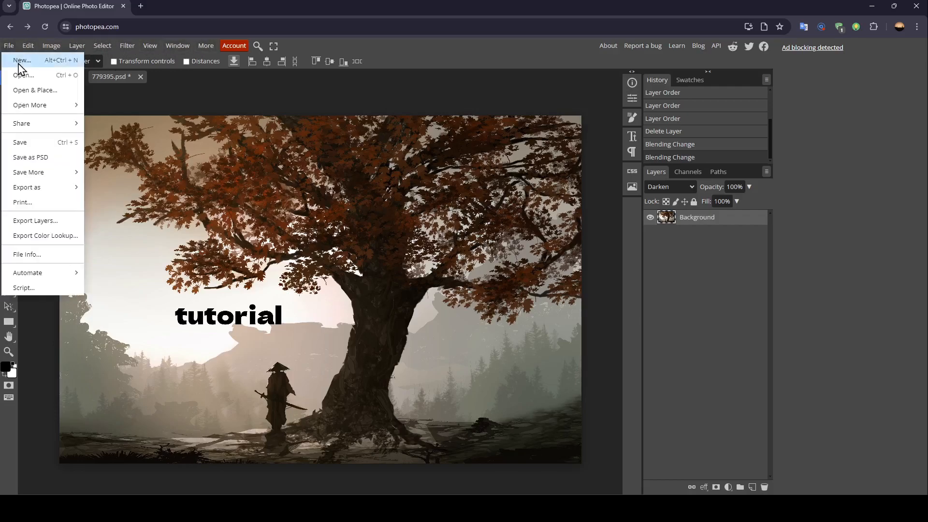
pyautogui.moveTo(39, 163)
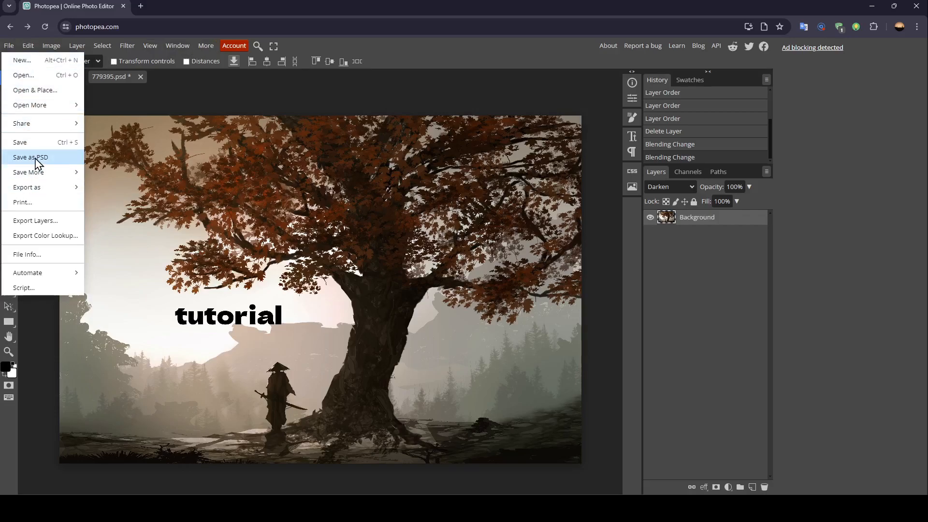
pyautogui.moveTo(30, 75)
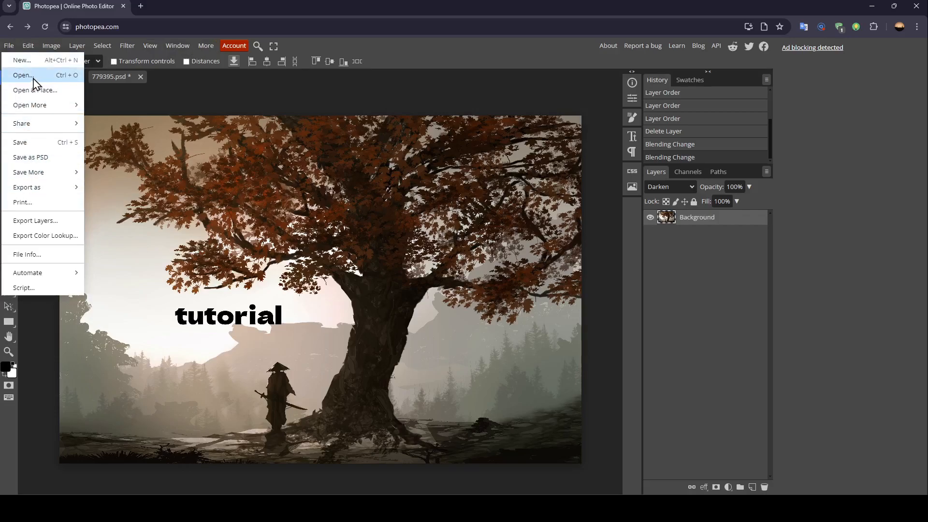
pyautogui.click(22, 74)
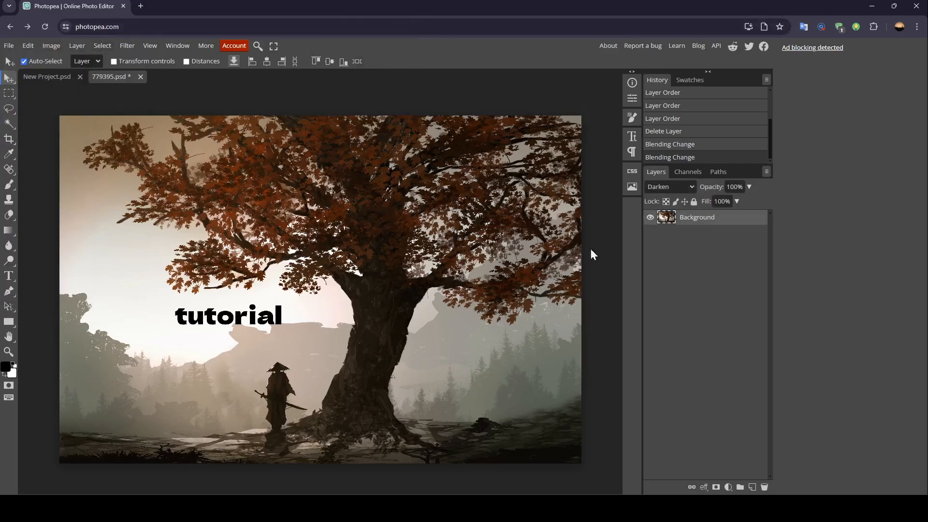
pyautogui.moveTo(703, 223)
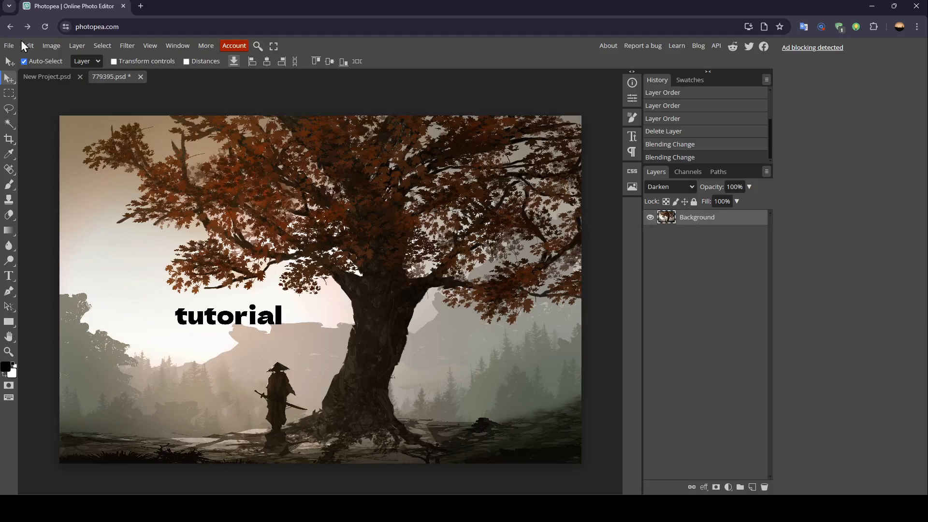
pyautogui.click(52, 46)
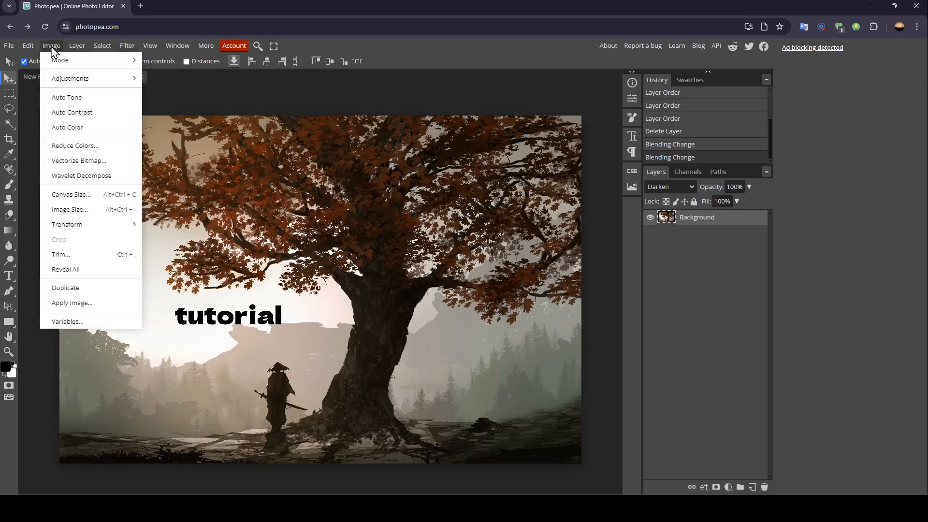
pyautogui.moveTo(84, 71)
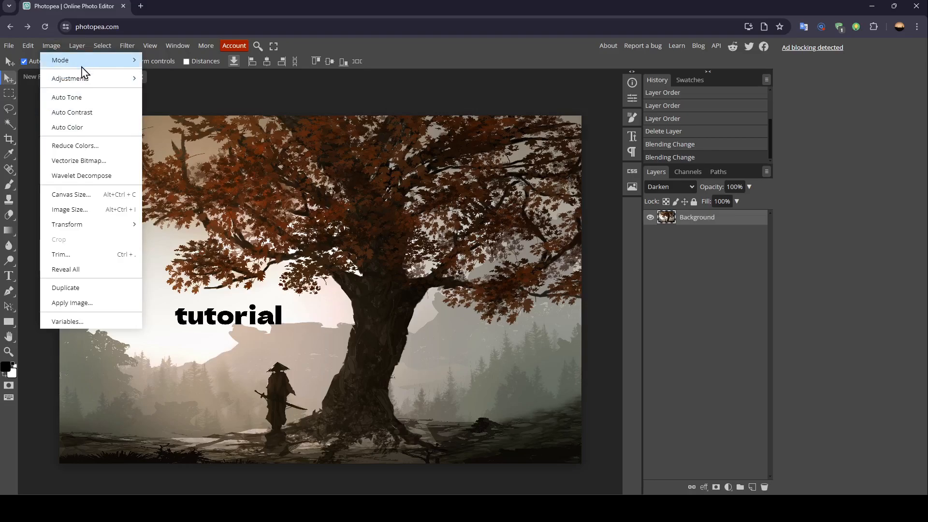
pyautogui.moveTo(86, 82)
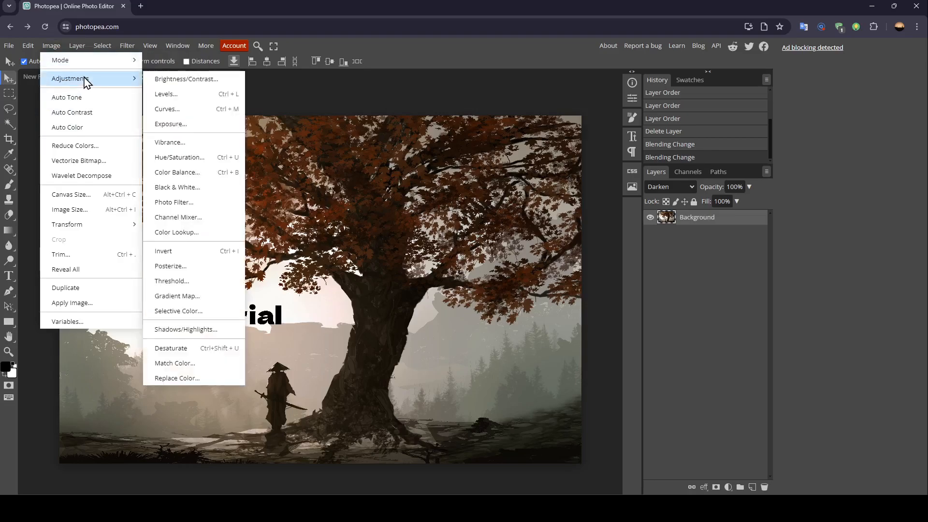
pyautogui.moveTo(192, 88)
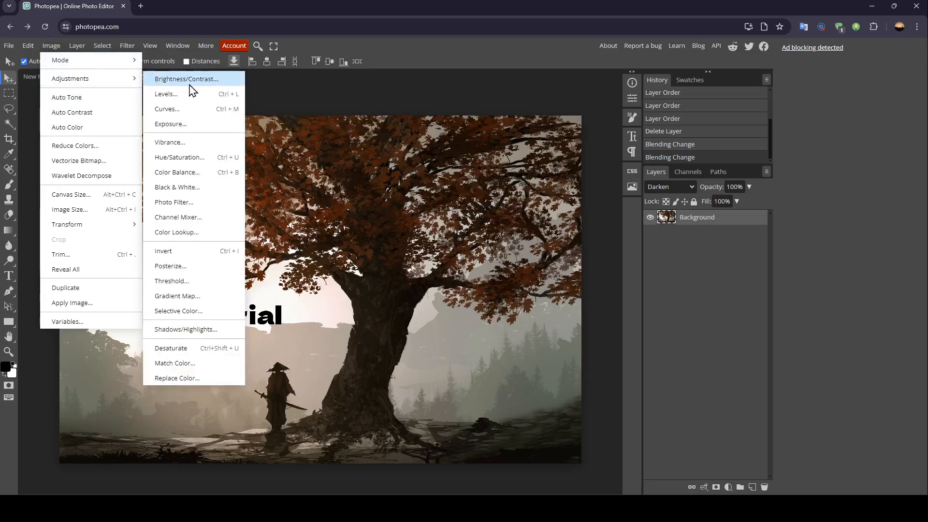
pyautogui.moveTo(189, 96)
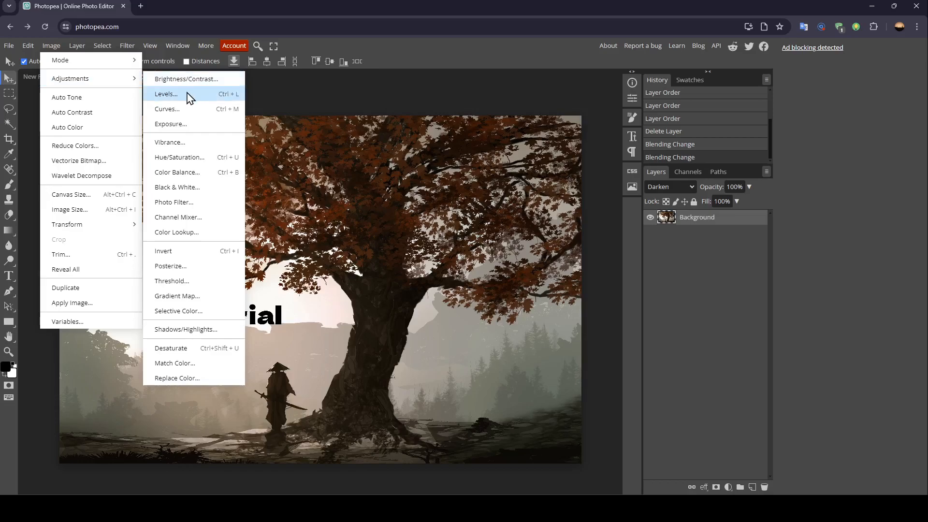
pyautogui.moveTo(180, 121)
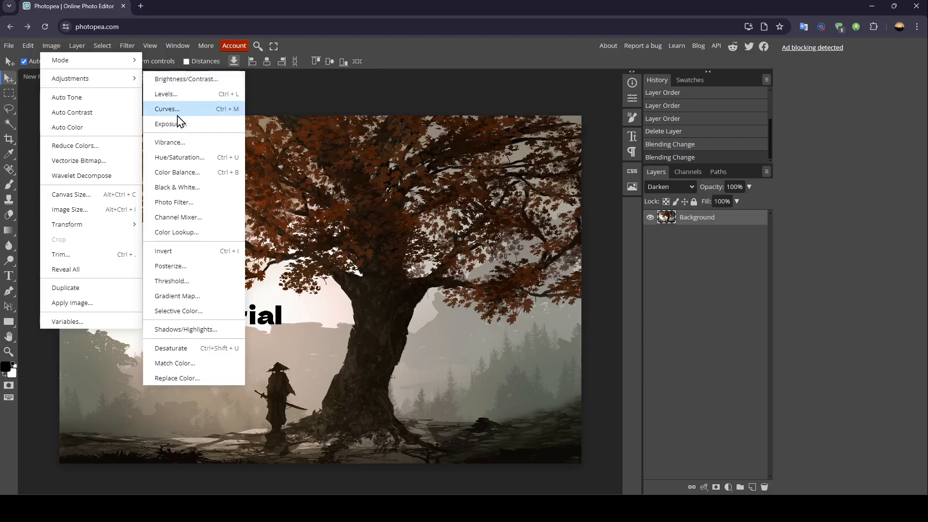
pyautogui.moveTo(187, 206)
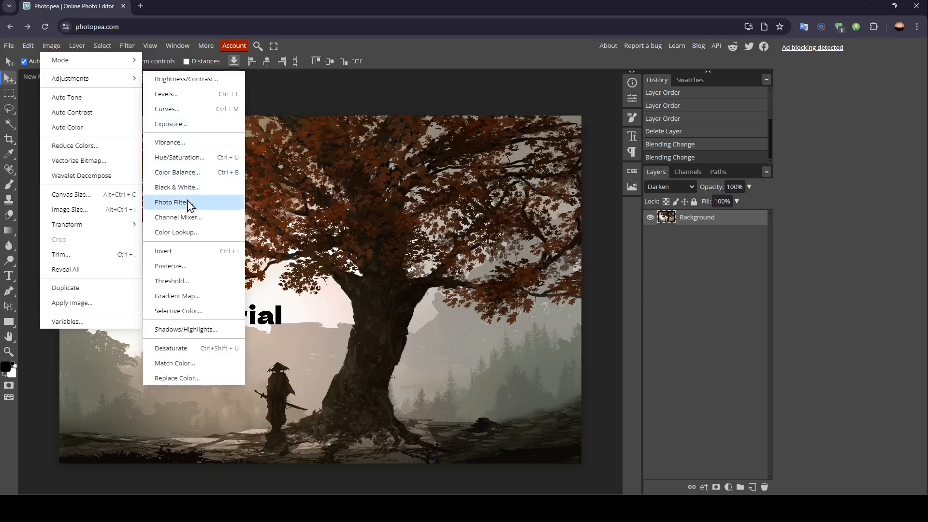
pyautogui.moveTo(192, 348)
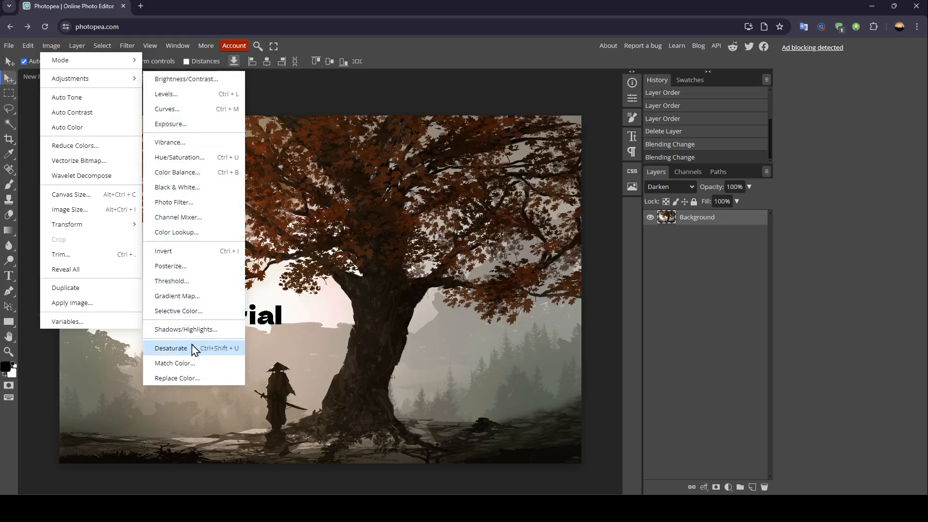
pyautogui.moveTo(211, 353)
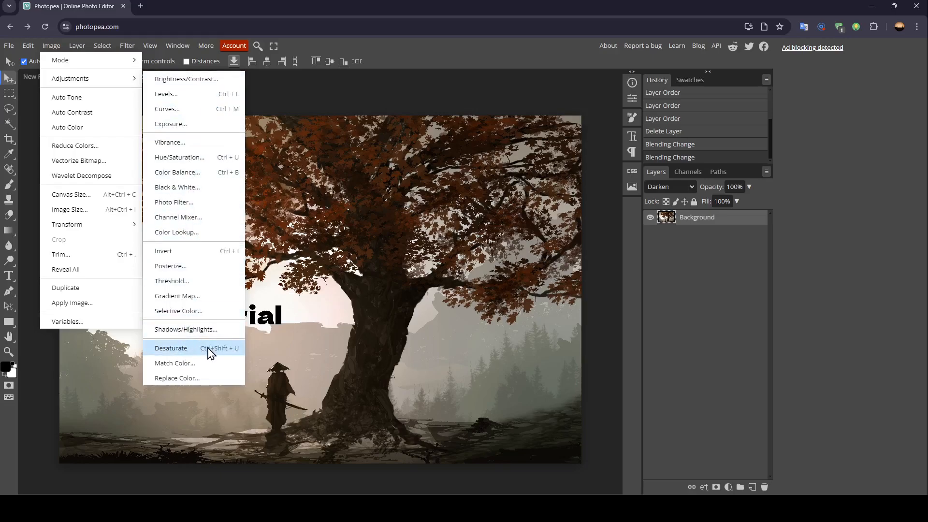
pyautogui.click(170, 348)
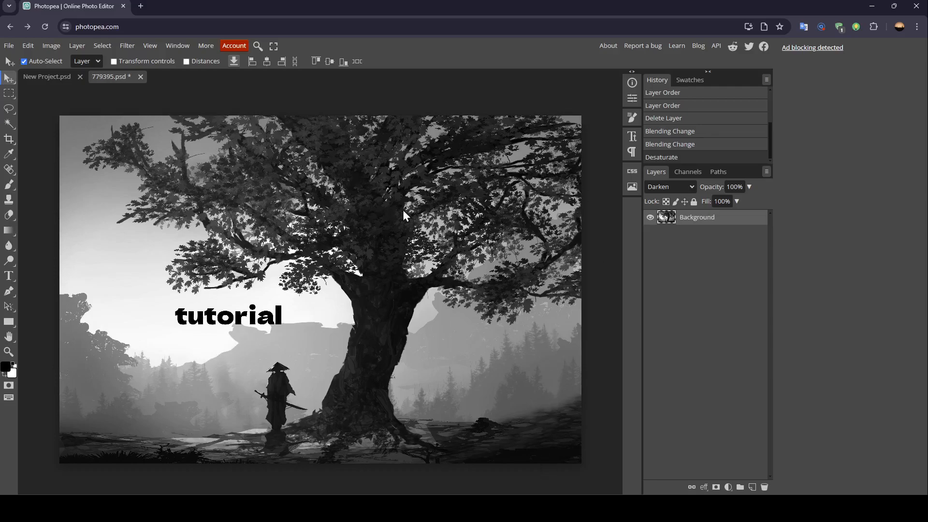
# Apply Brightness/Contrast with lowered brightness and raised contrast to the grayscale photo
pyautogui.click(51, 45)
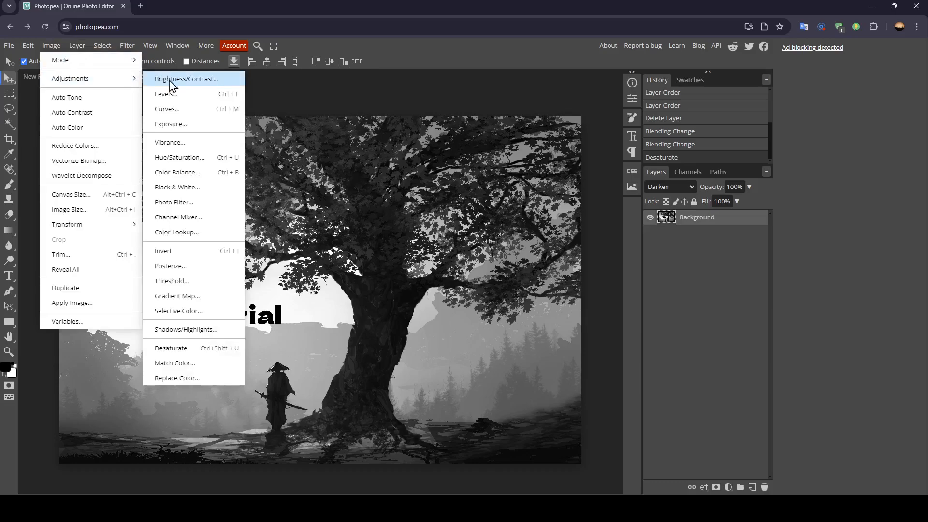
pyautogui.click(186, 79)
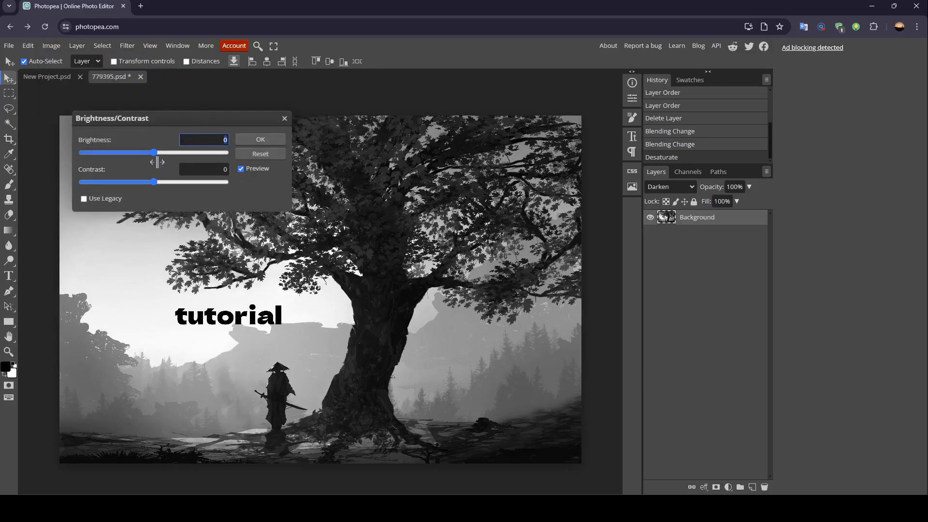
pyautogui.moveTo(156, 153); pyautogui.dragTo(203, 152)
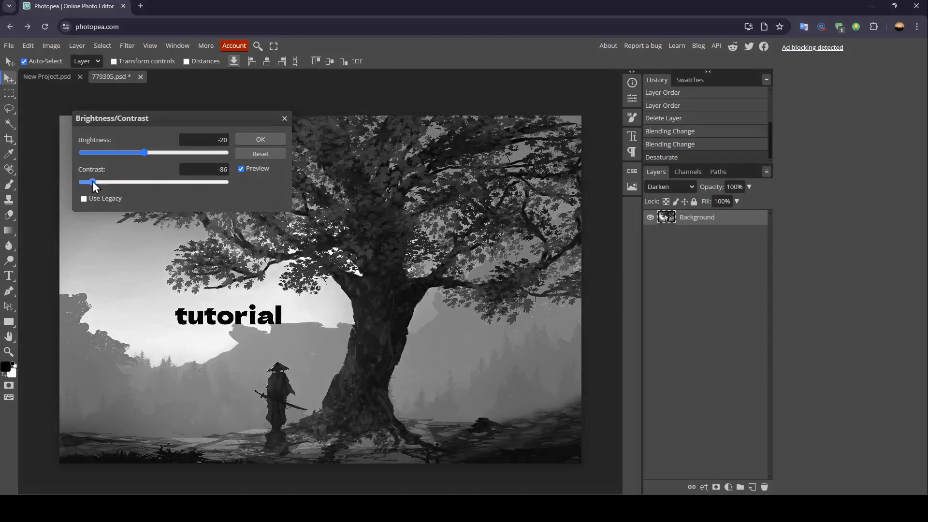
pyautogui.moveTo(90, 182); pyautogui.dragTo(174, 182)
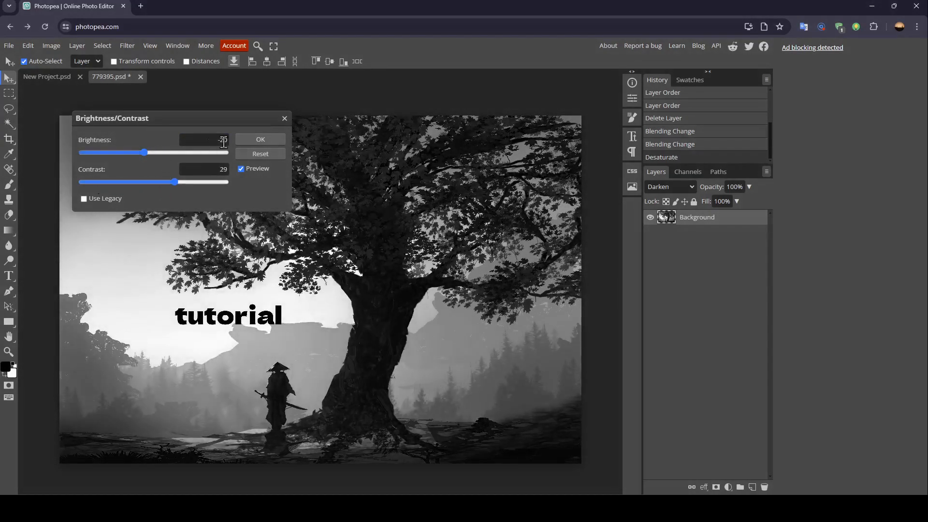
pyautogui.click(50, 45)
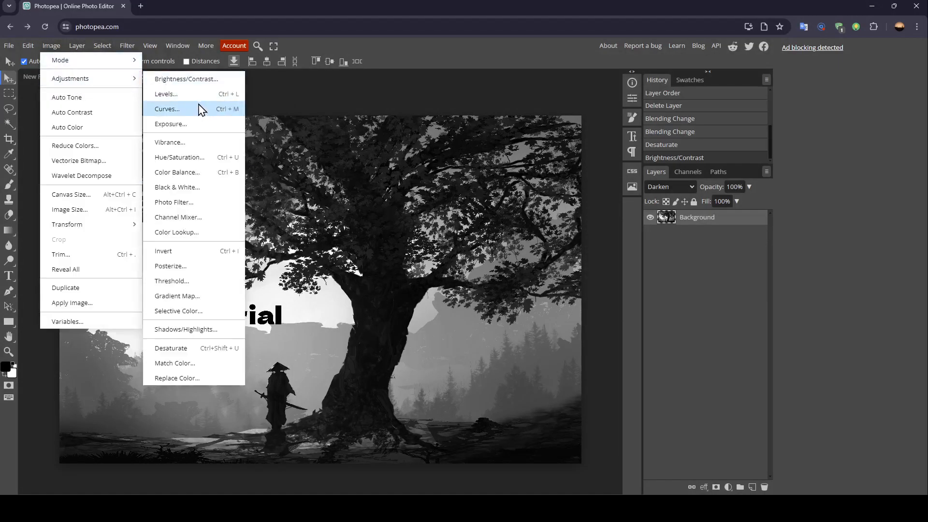
pyautogui.click(166, 93)
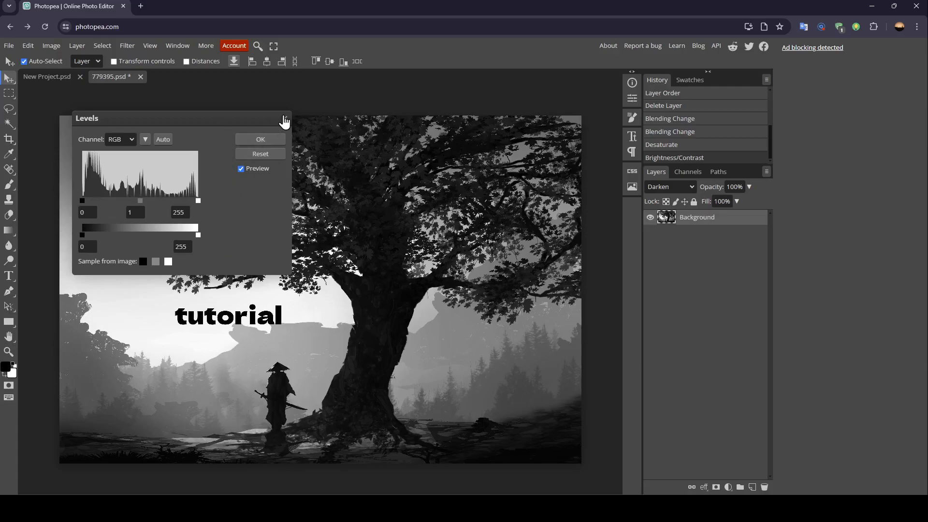
pyautogui.click(260, 140)
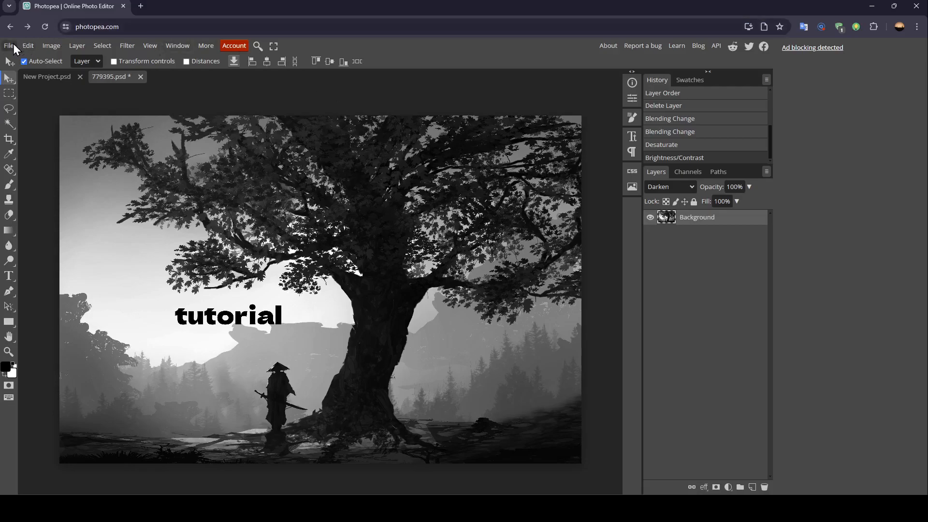
# Show the File menu's saving and export commands for the grayscale image
pyautogui.click(7, 45)
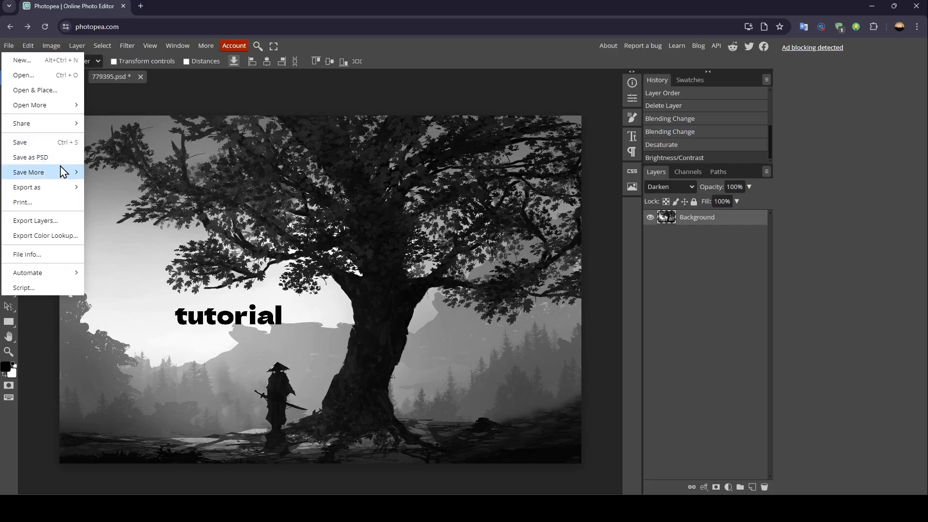
pyautogui.moveTo(27, 187)
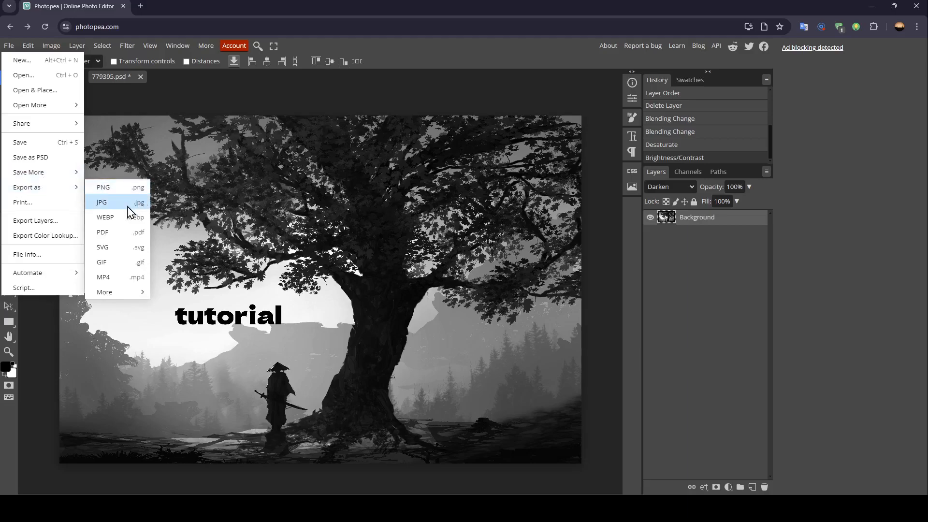
pyautogui.moveTo(120, 243)
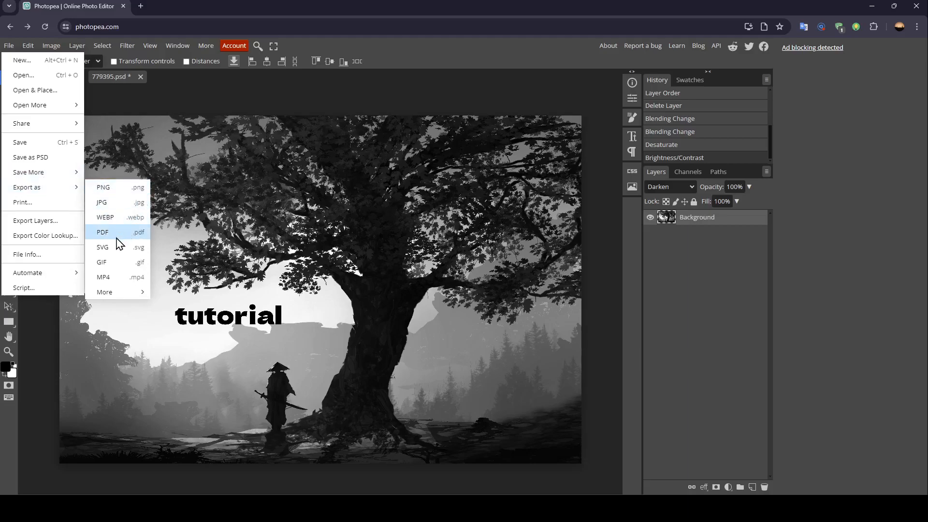
pyautogui.moveTo(134, 268)
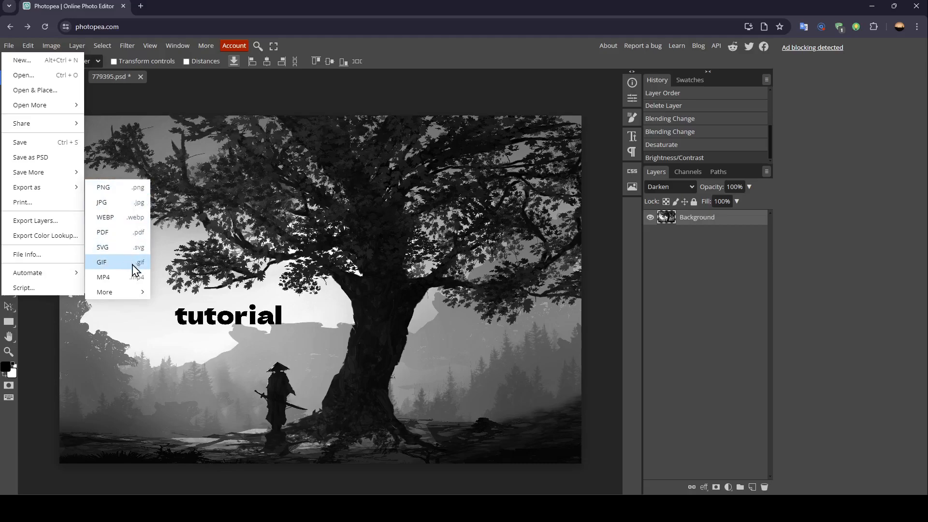